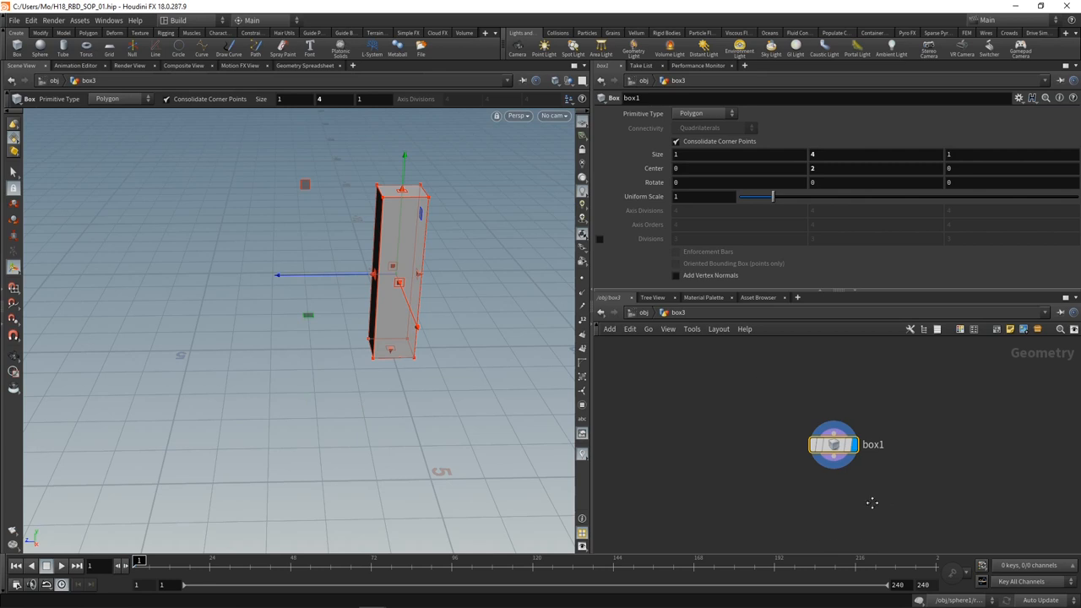
# Add an RBD Material Fracture node below box1 to break the tall box into concrete pieces.
pyautogui.write('rbd')
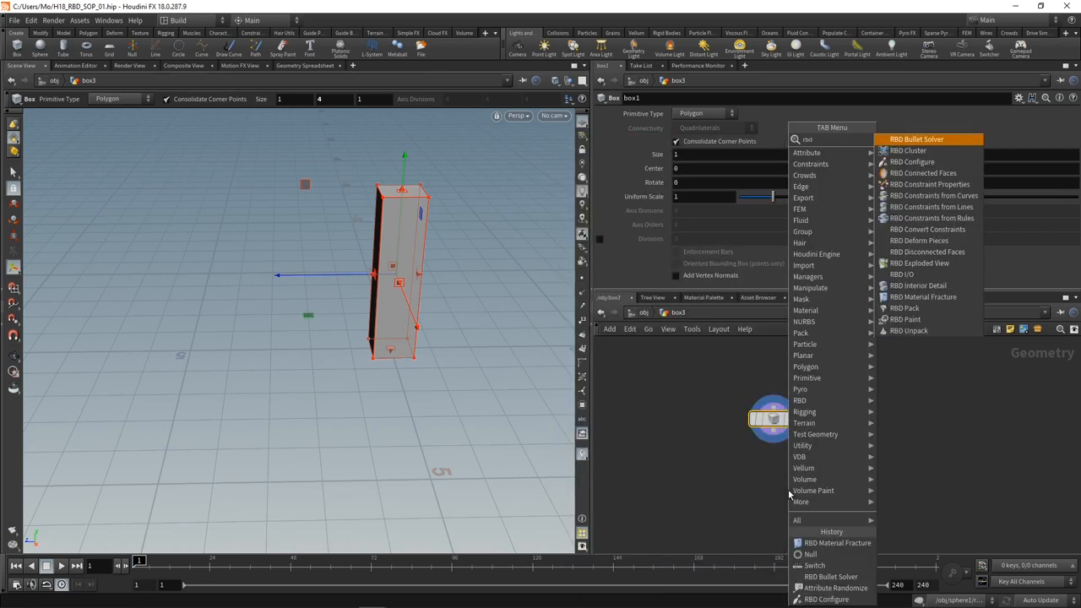
pyautogui.click(922, 298)
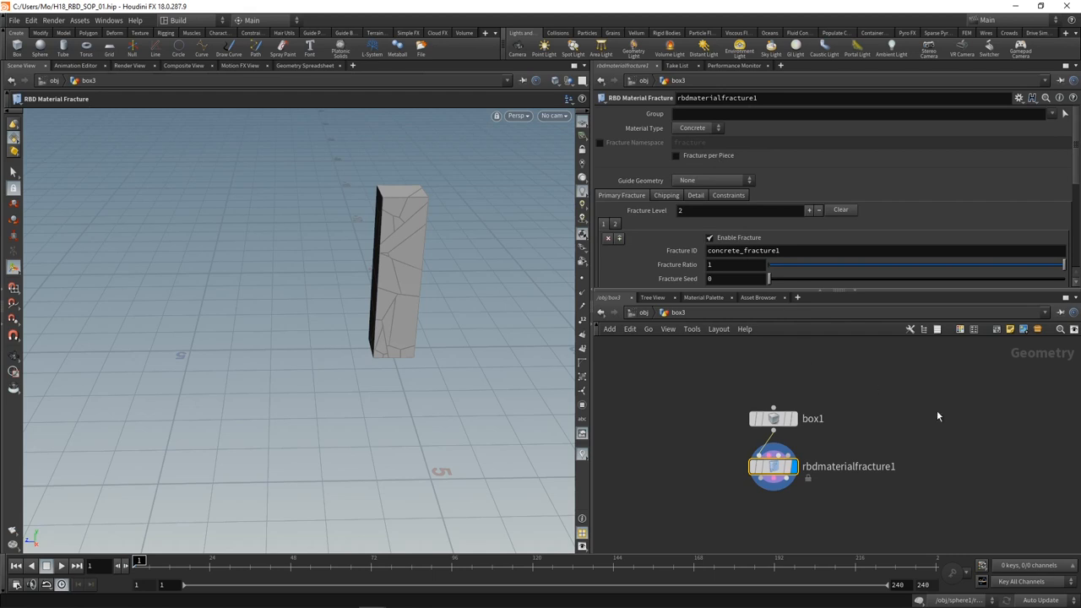
pyautogui.moveTo(943, 452)
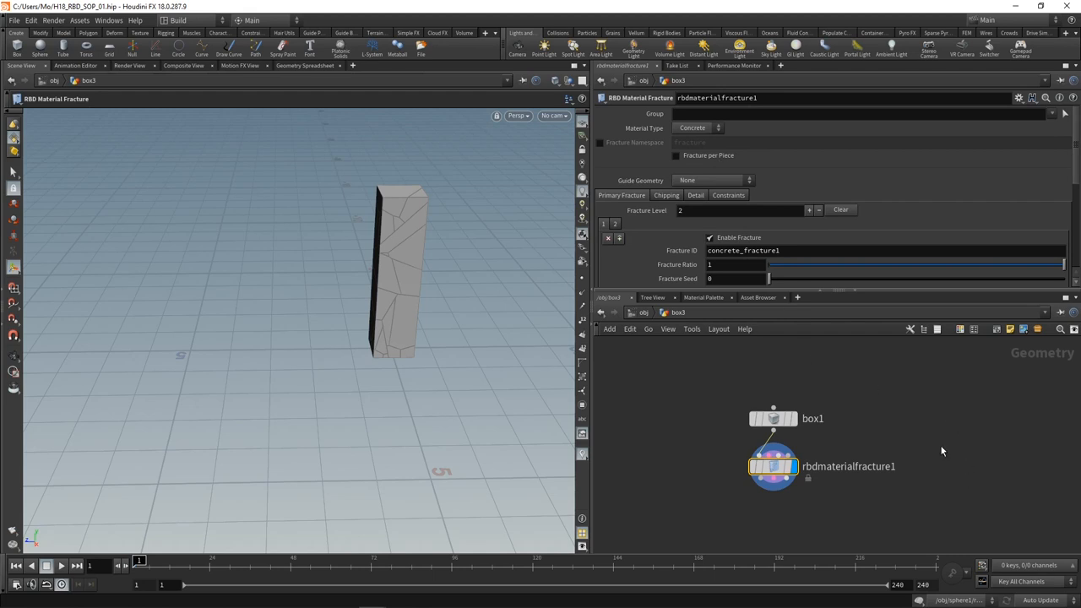
pyautogui.moveTo(605, 327)
pyautogui.write('is')
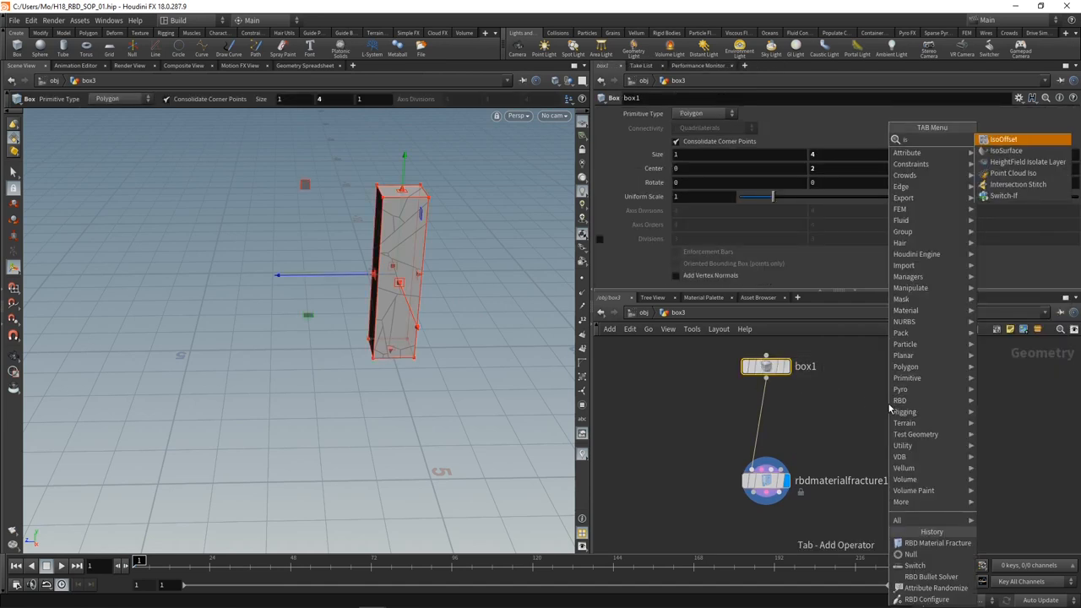
# Feed box1 into an IsoOffset fog volume, then scatter 25 points inside it with Force Total Count.
pyautogui.click(1004, 138)
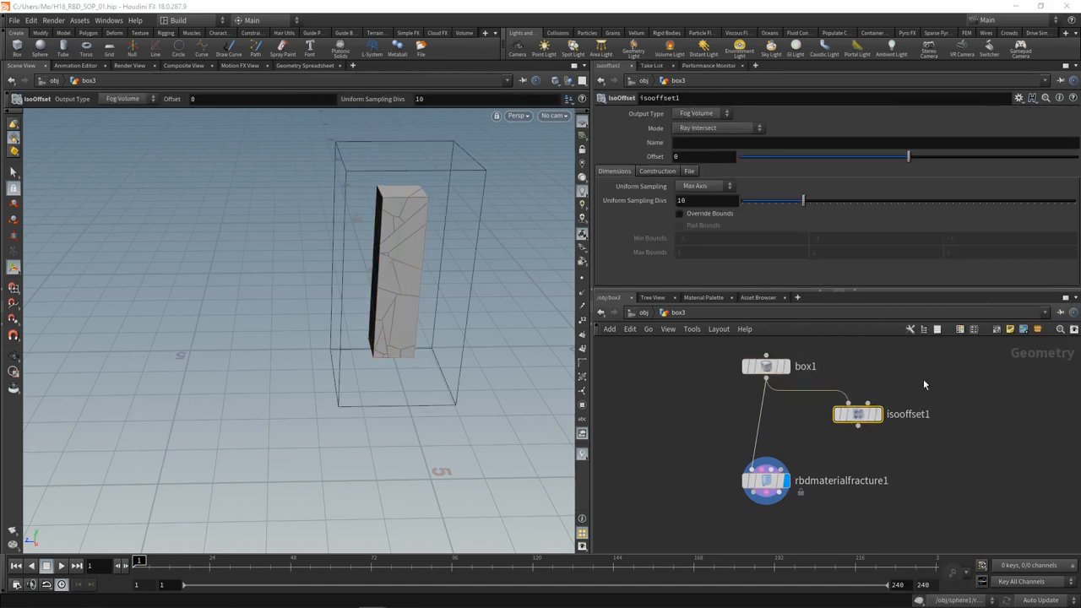
pyautogui.click(706, 200)
pyautogui.write('0')
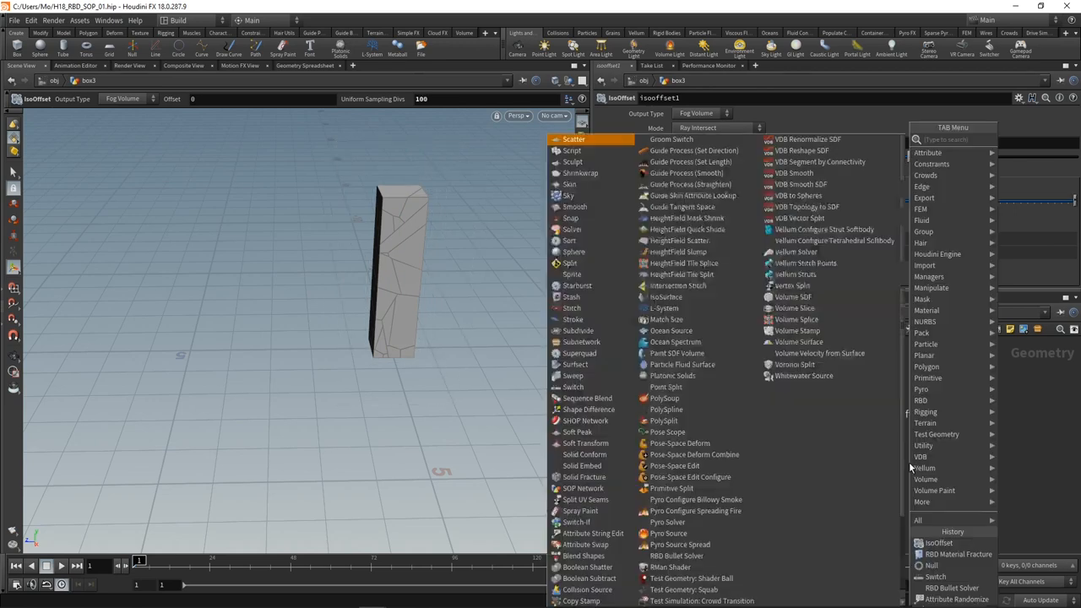
pyautogui.click(574, 139)
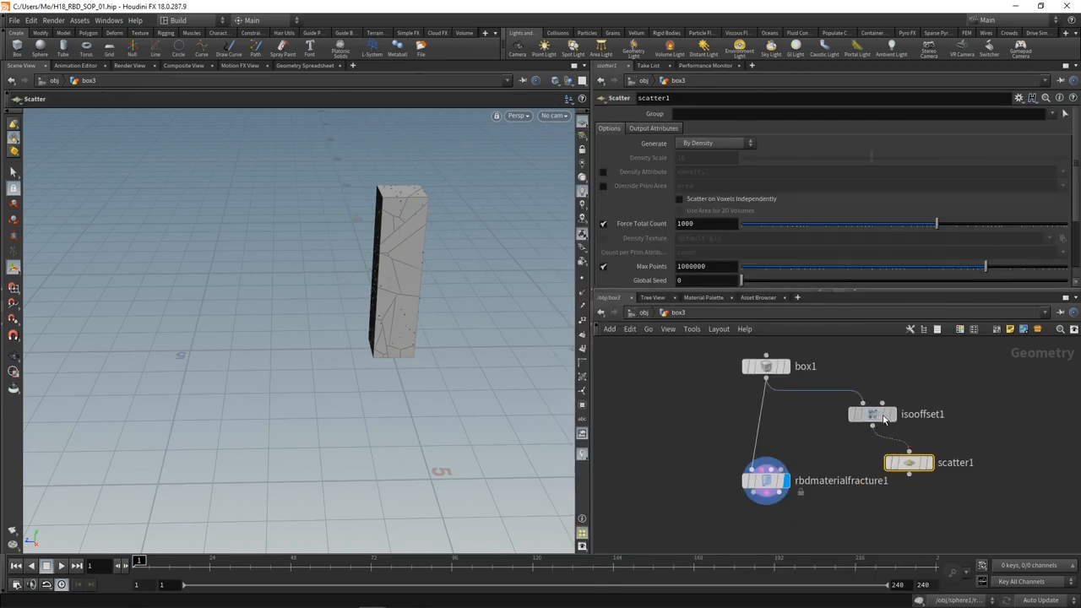
pyautogui.write('25')
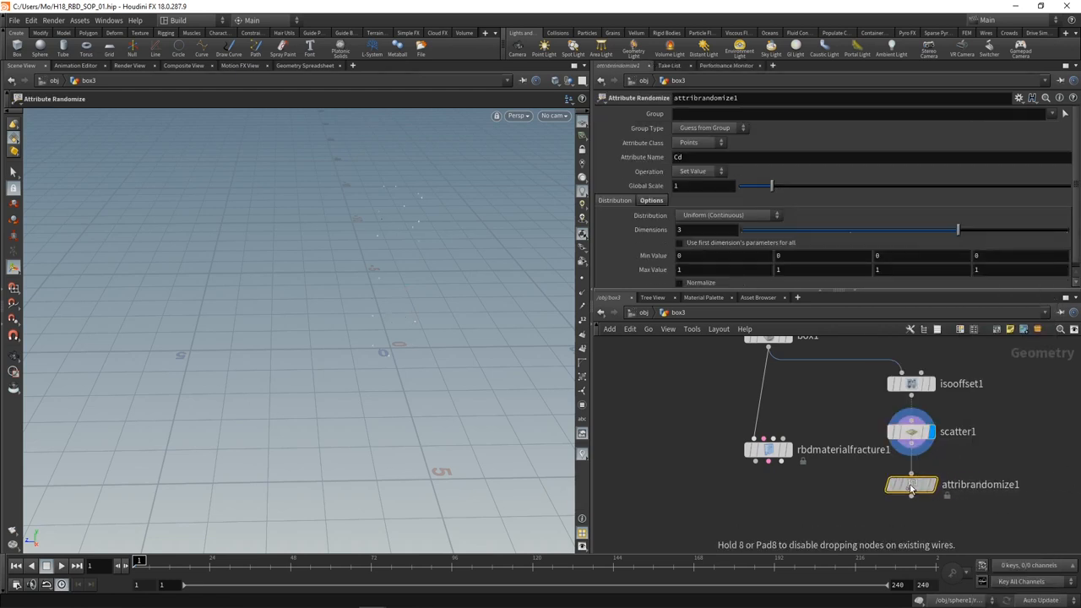
# Wire Attribute Randomize under scatter1 and randomize a pscale attribute with a 0.5 minimum.
pyautogui.moveTo(767, 449); pyautogui.dragTo(695, 466)
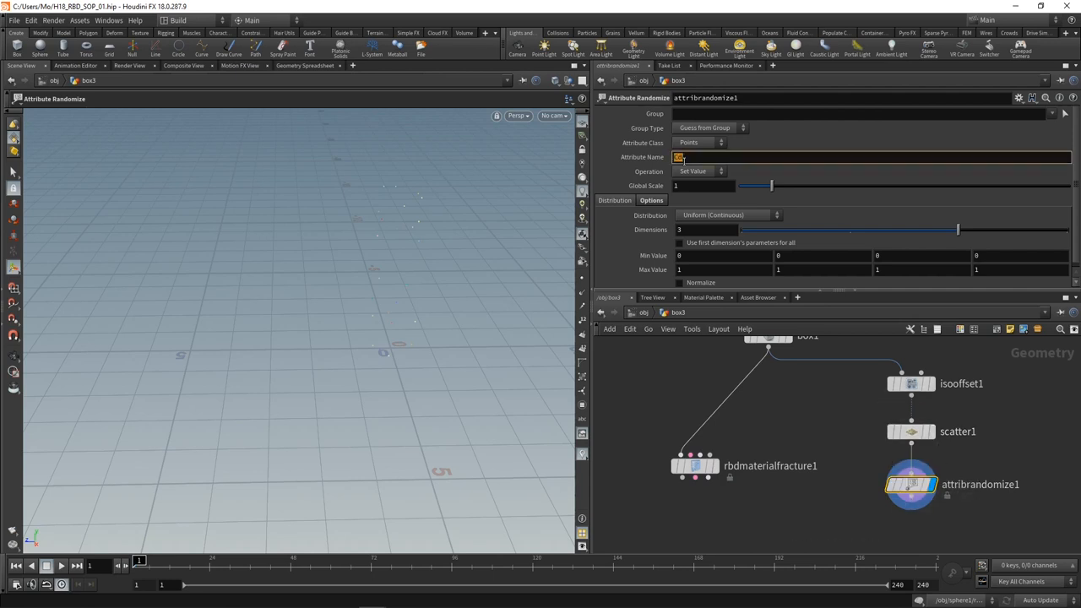
pyautogui.write('pscale')
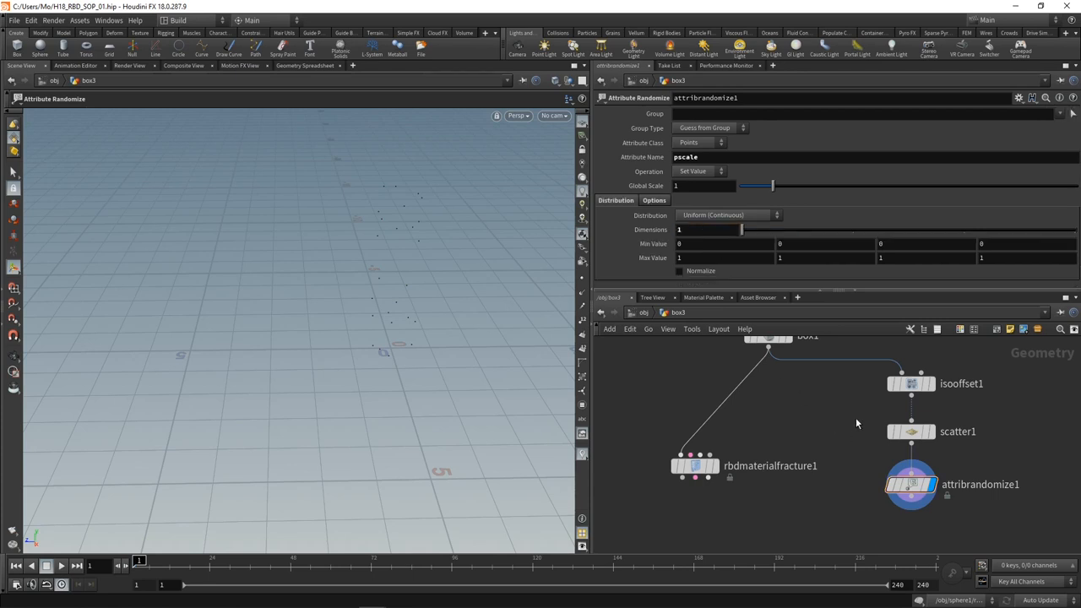
pyautogui.click(723, 243)
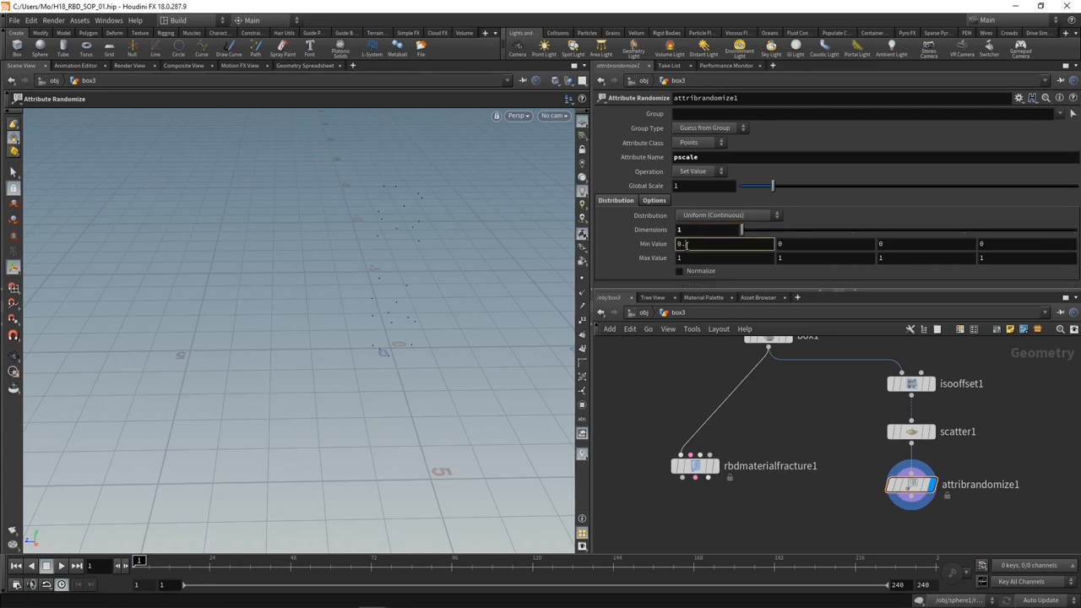
pyautogui.write('2')
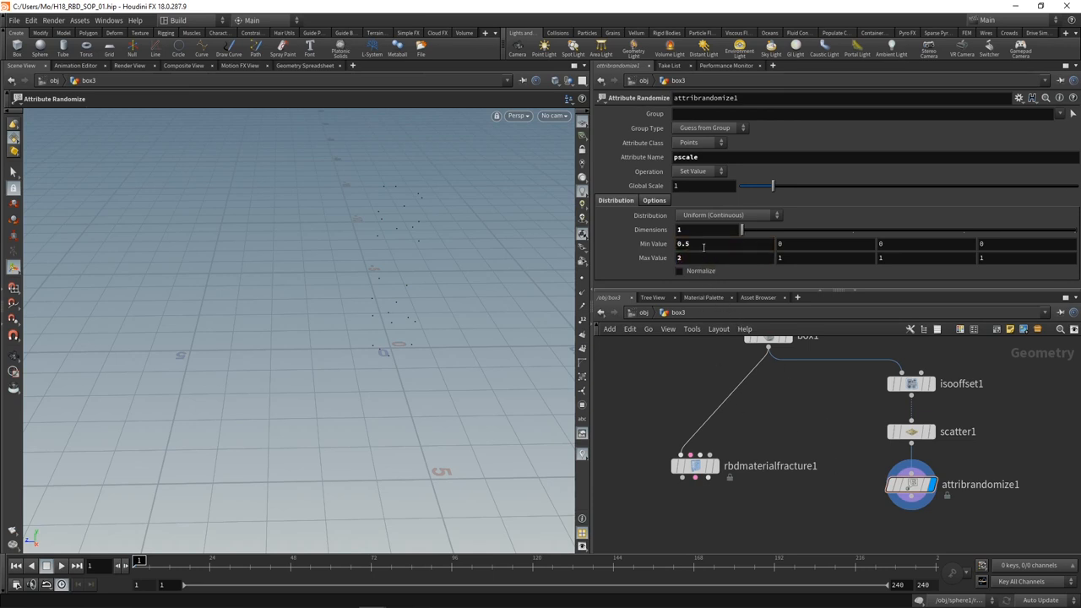
pyautogui.press('Tab')
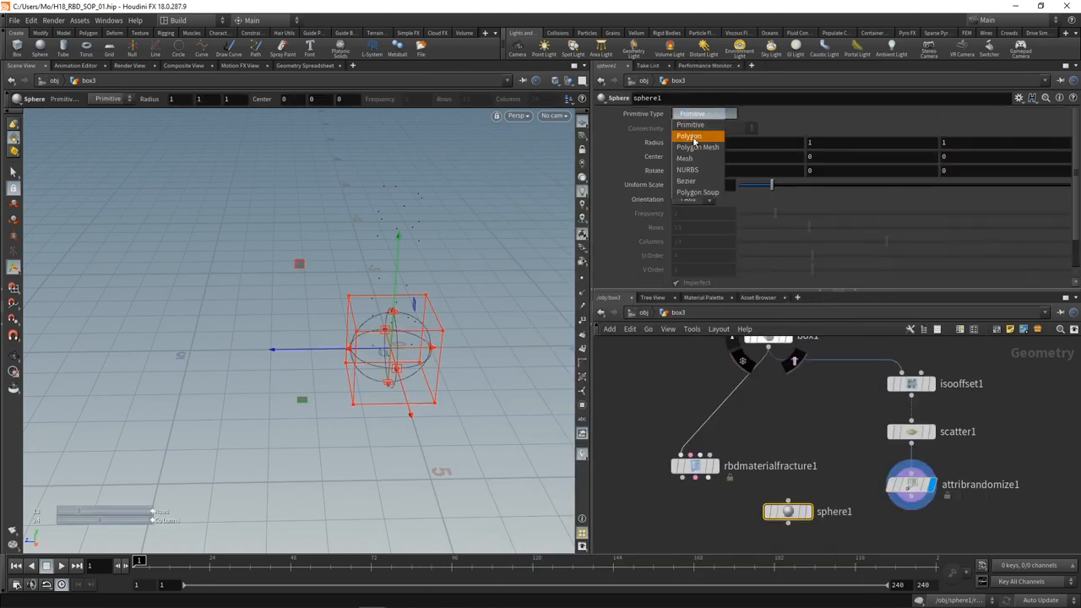
# Make the sphere a small polygon sphere and copy it onto the randomized points with Copy to Points.
pyautogui.click(689, 136)
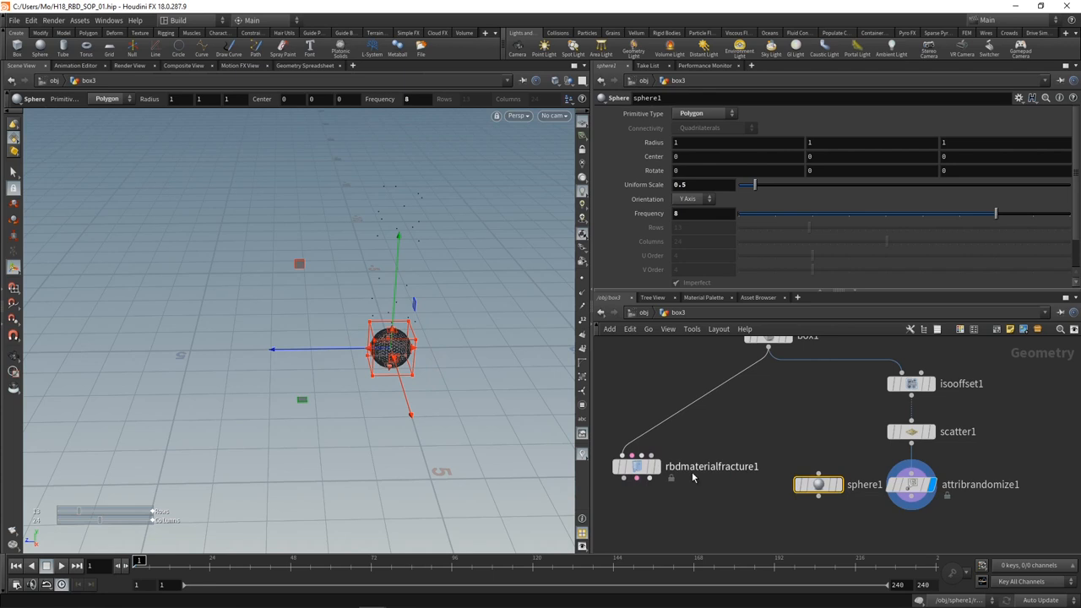
pyautogui.press('tab')
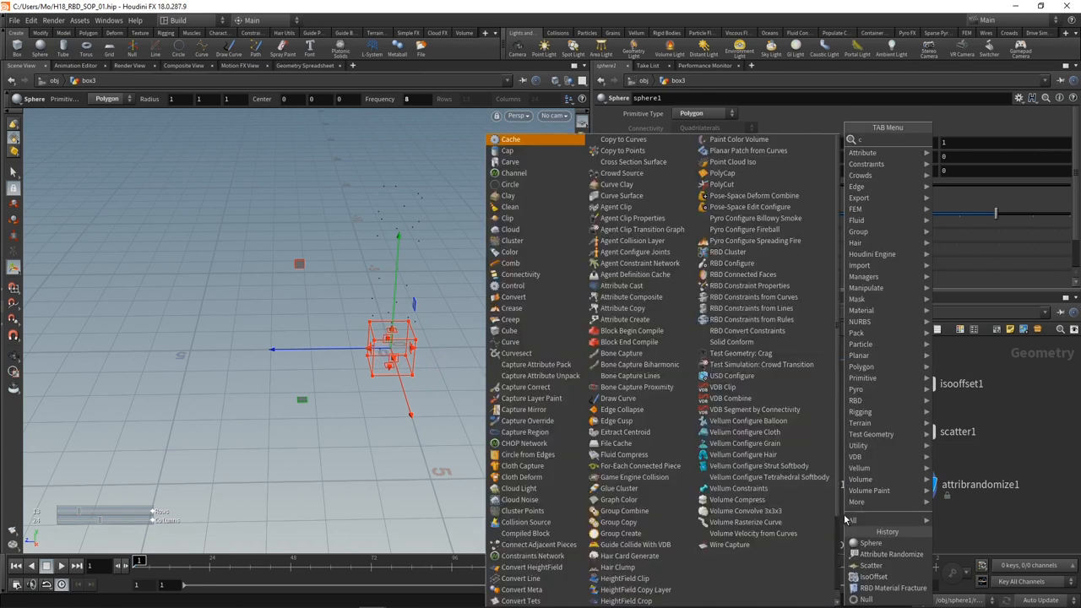
pyautogui.click(623, 150)
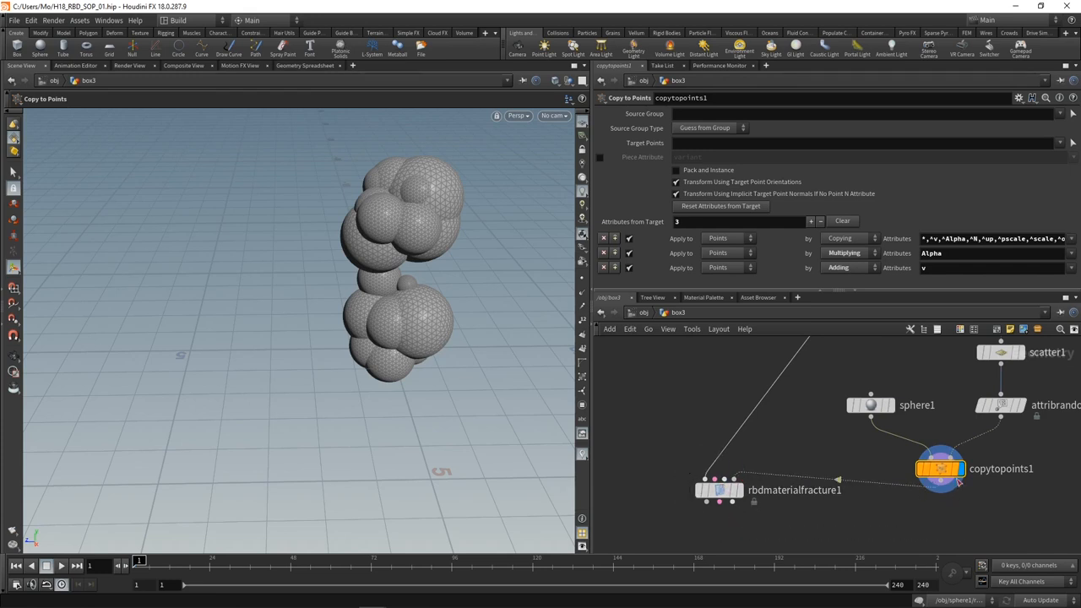
pyautogui.moveTo(422, 267)
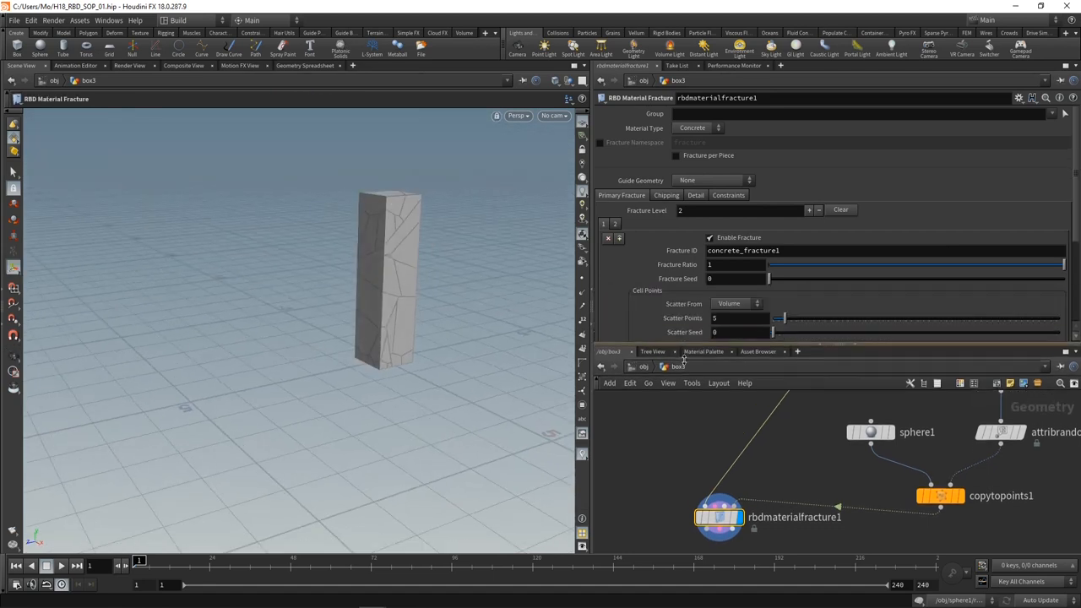
# Set Material Type to Custom with Cutter Geometry guides, disable scattered cutting and enable input cutting geometry.
pyautogui.click(720, 128)
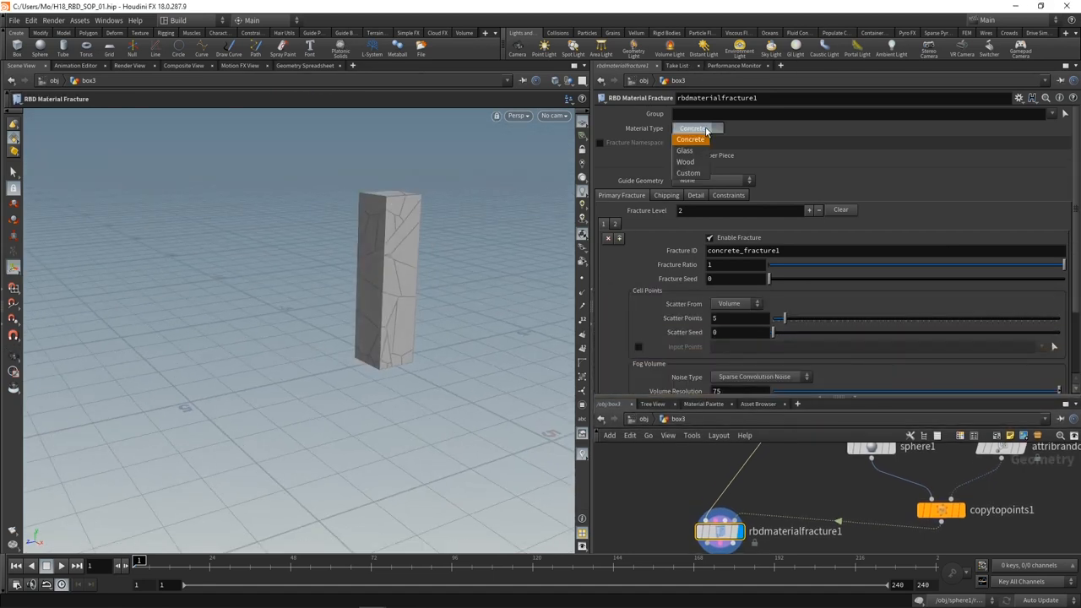
pyautogui.click(689, 172)
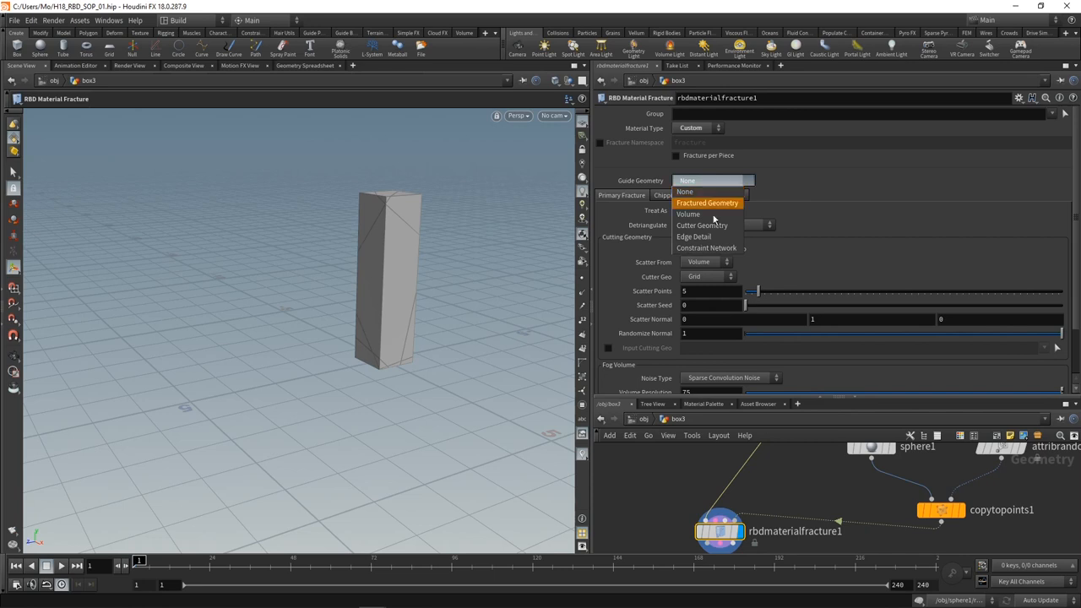
pyautogui.click(703, 226)
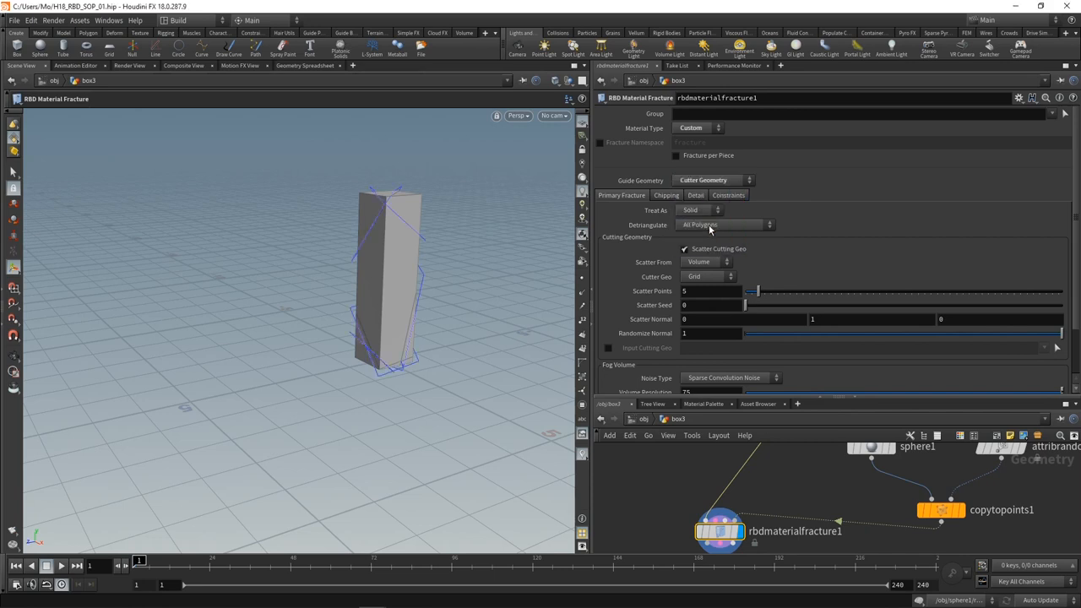
pyautogui.click(686, 249)
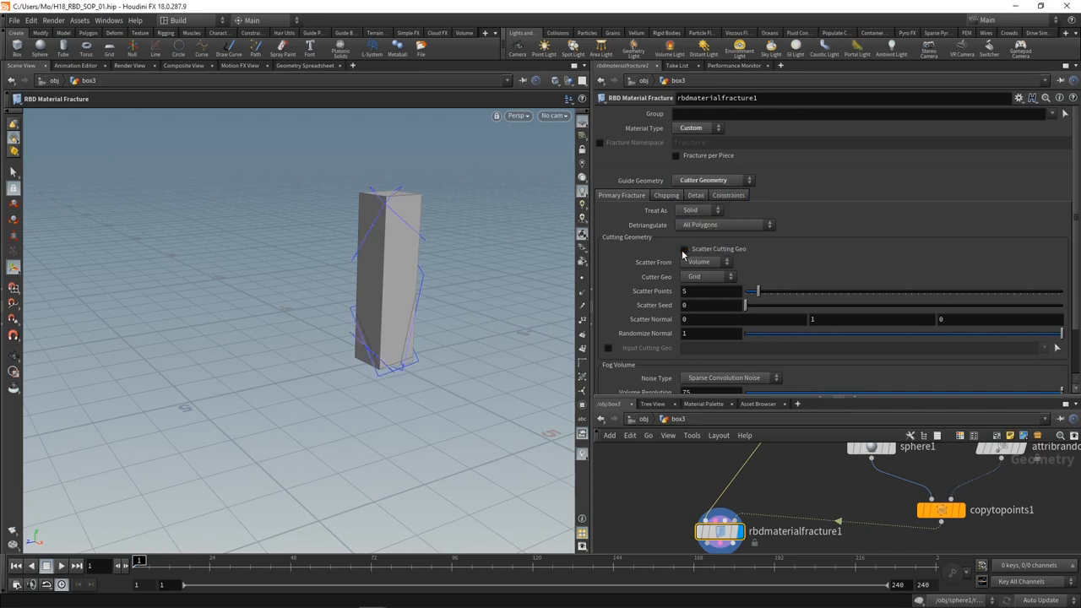
pyautogui.click(684, 249)
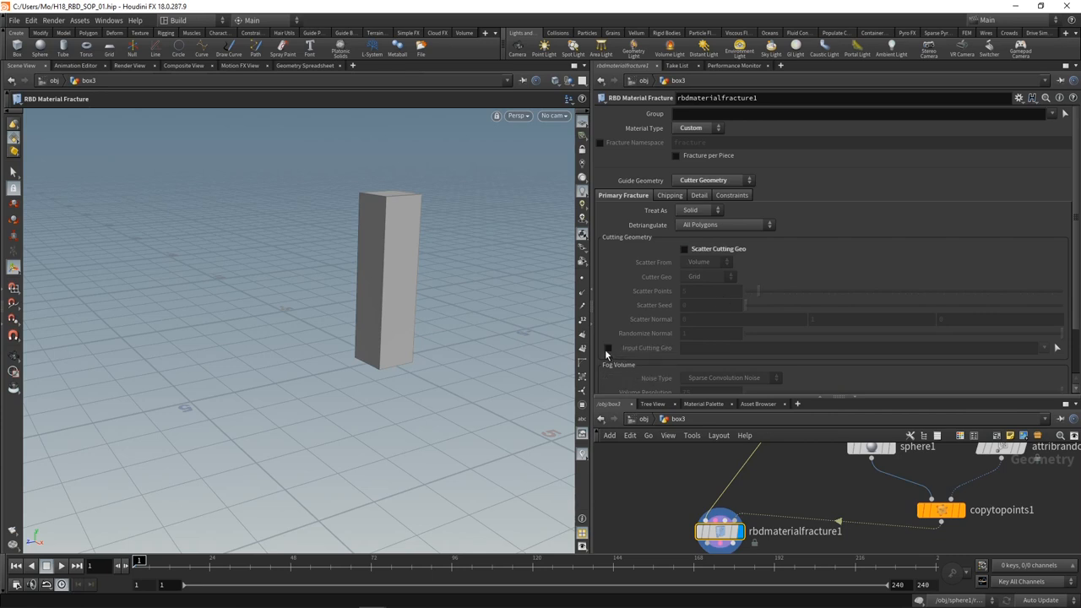
pyautogui.click(607, 348)
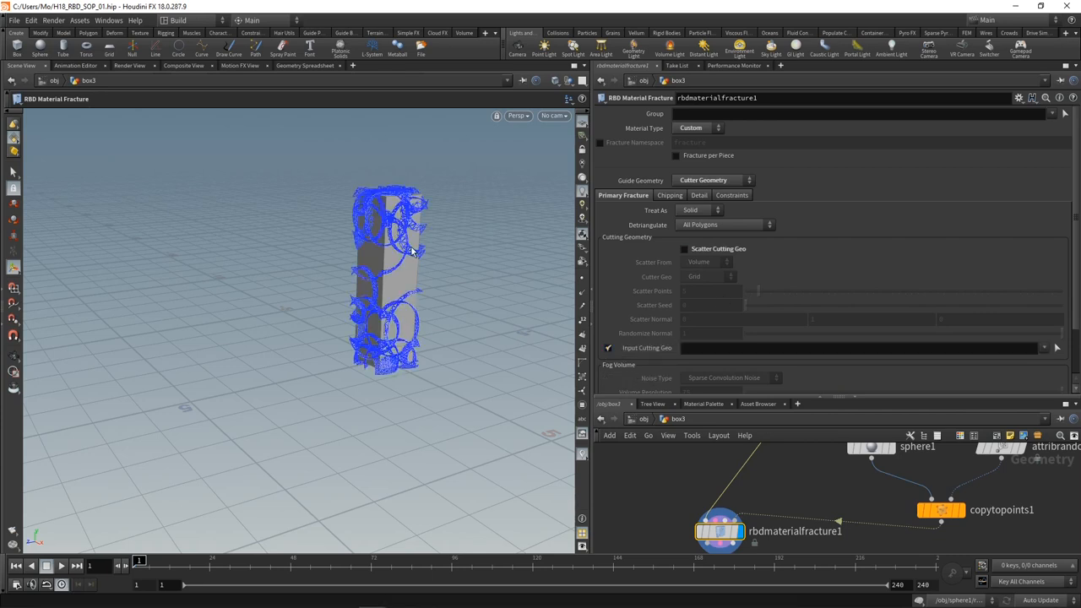
pyautogui.moveTo(426, 320)
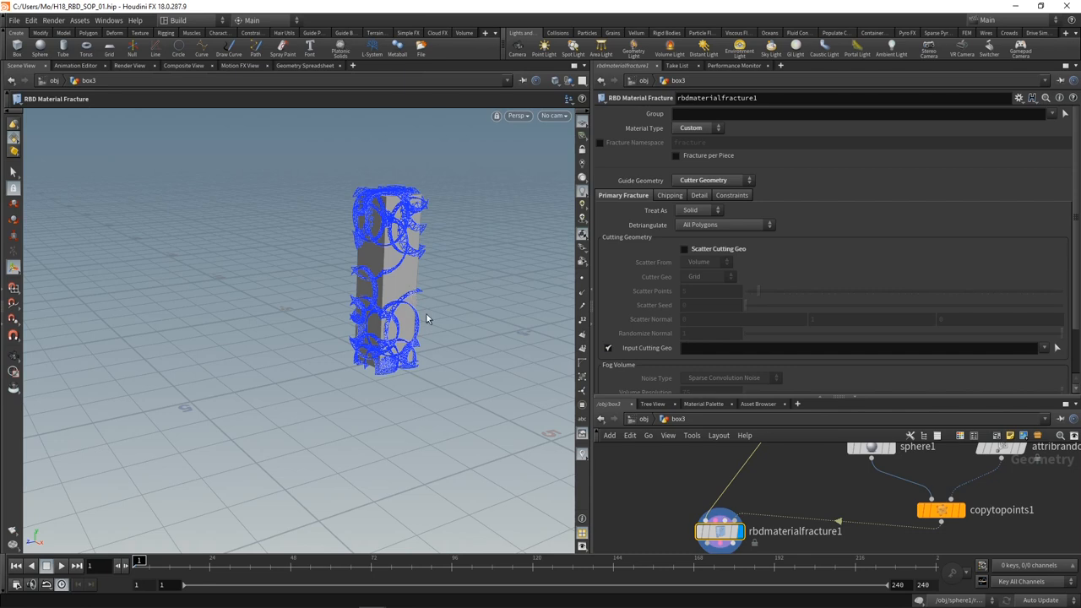
pyautogui.moveTo(709, 229)
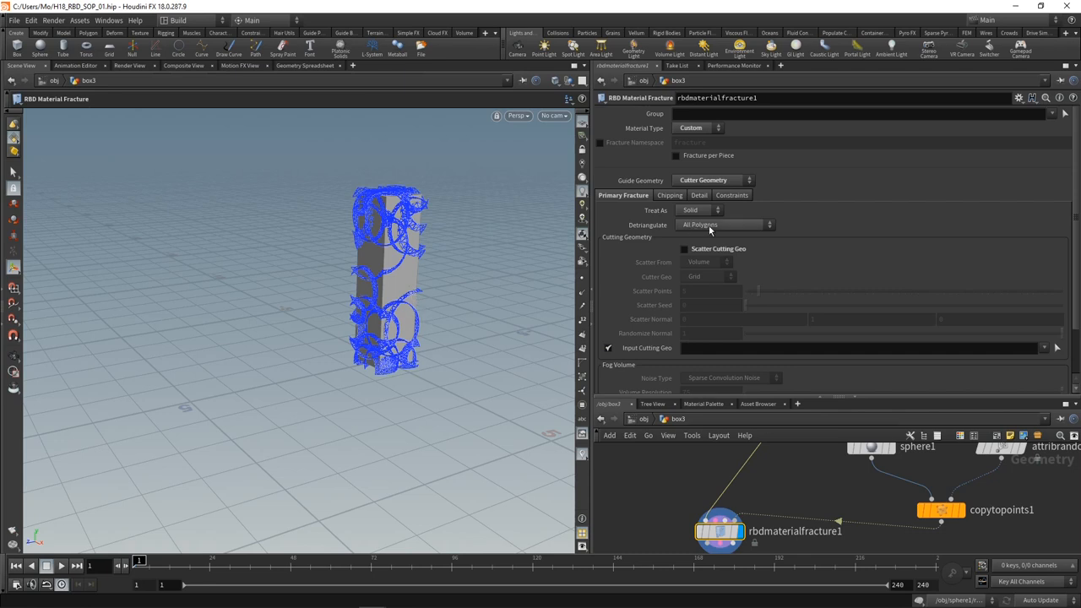
pyautogui.click(731, 196)
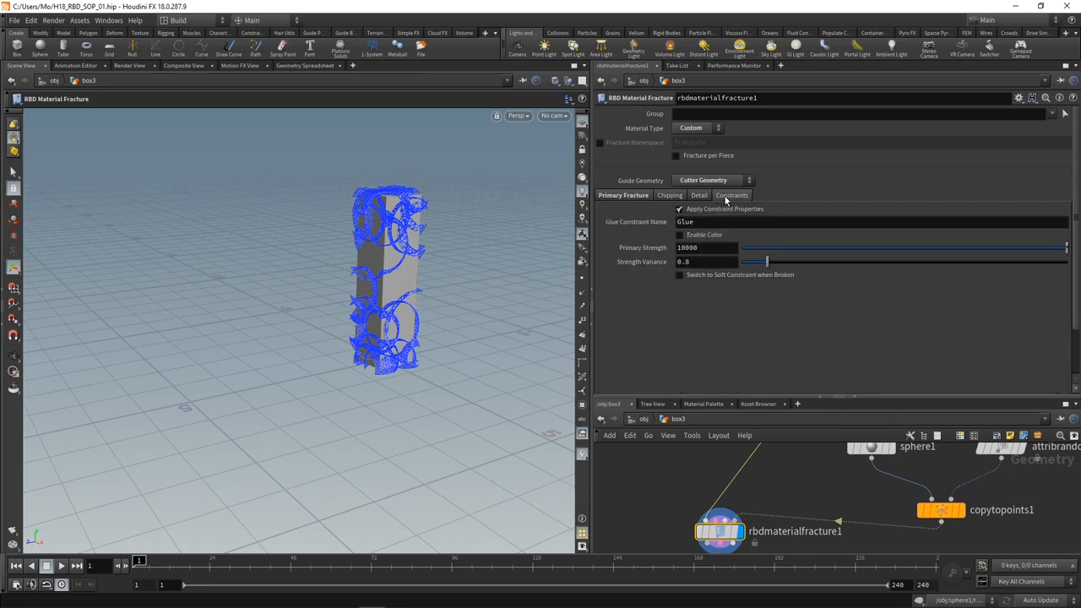
# Lower the glue constraint Primary Strength to 200 so pieces break apart more easily.
pyautogui.click(708, 247)
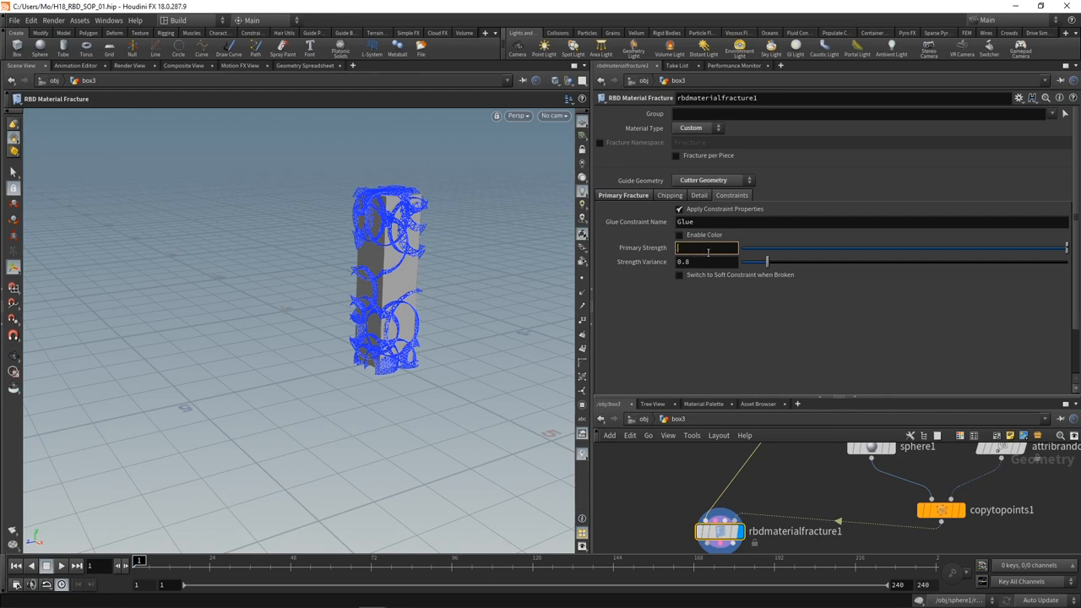
pyautogui.write('200')
pyautogui.write('rbd')
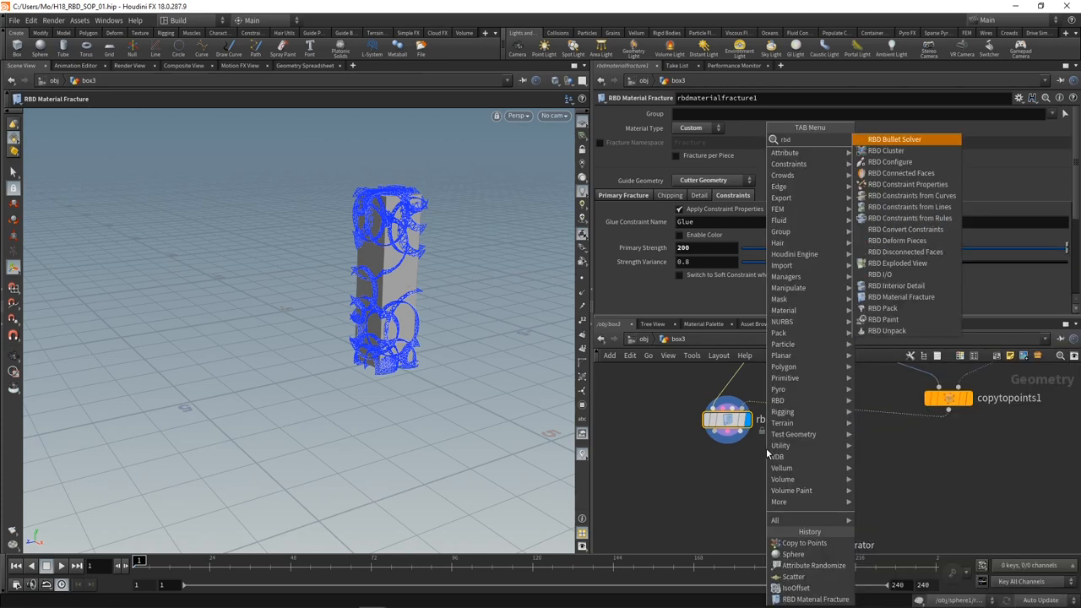
# Add an RBD Bullet Solver under the fracture and give it a Ground Plane.
pyautogui.click(900, 297)
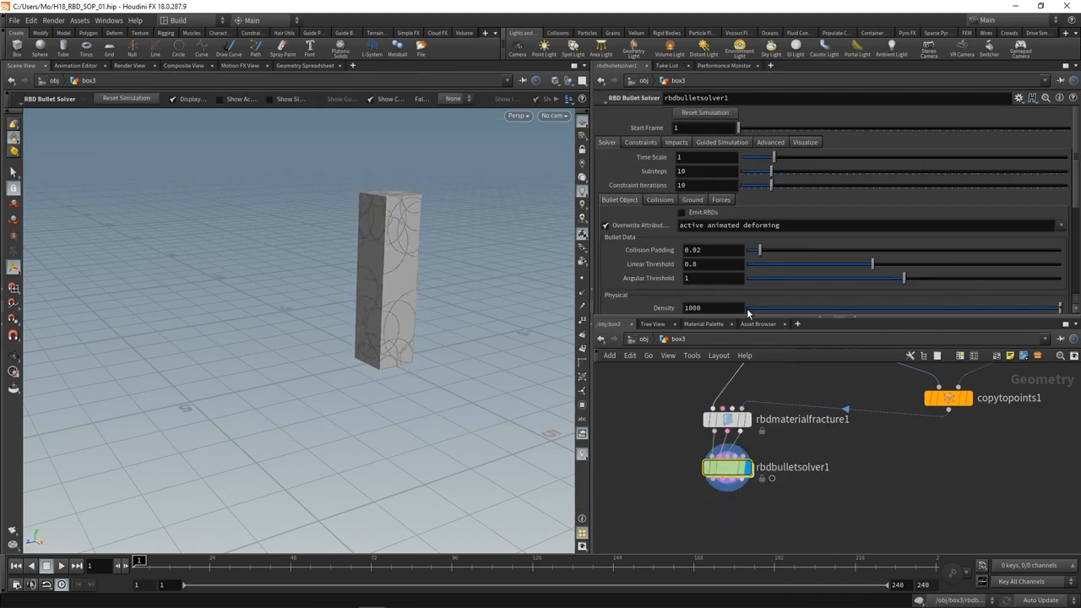
pyautogui.click(710, 213)
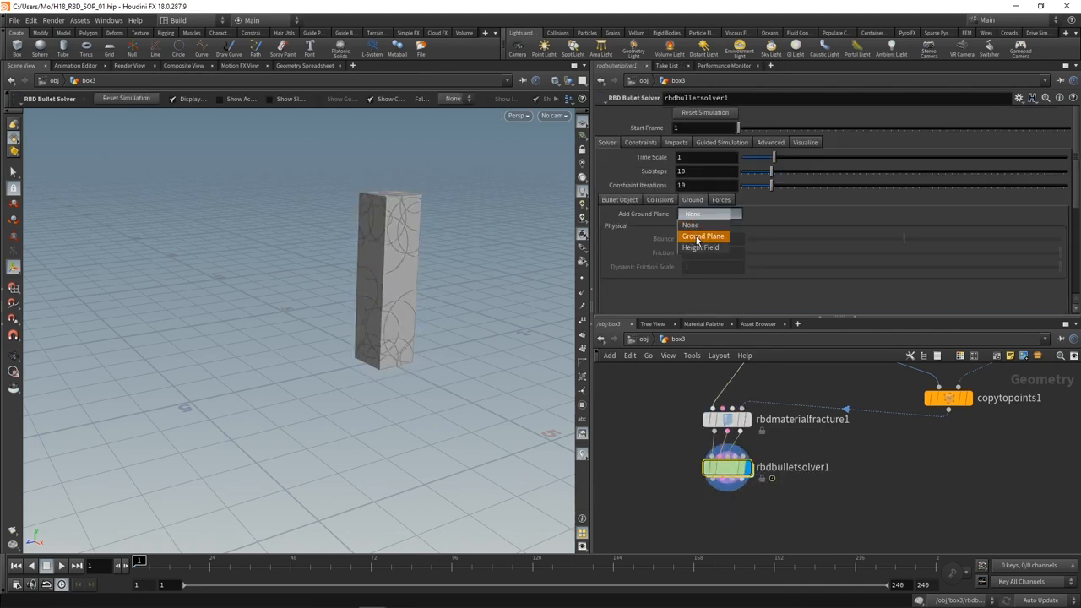
pyautogui.click(703, 236)
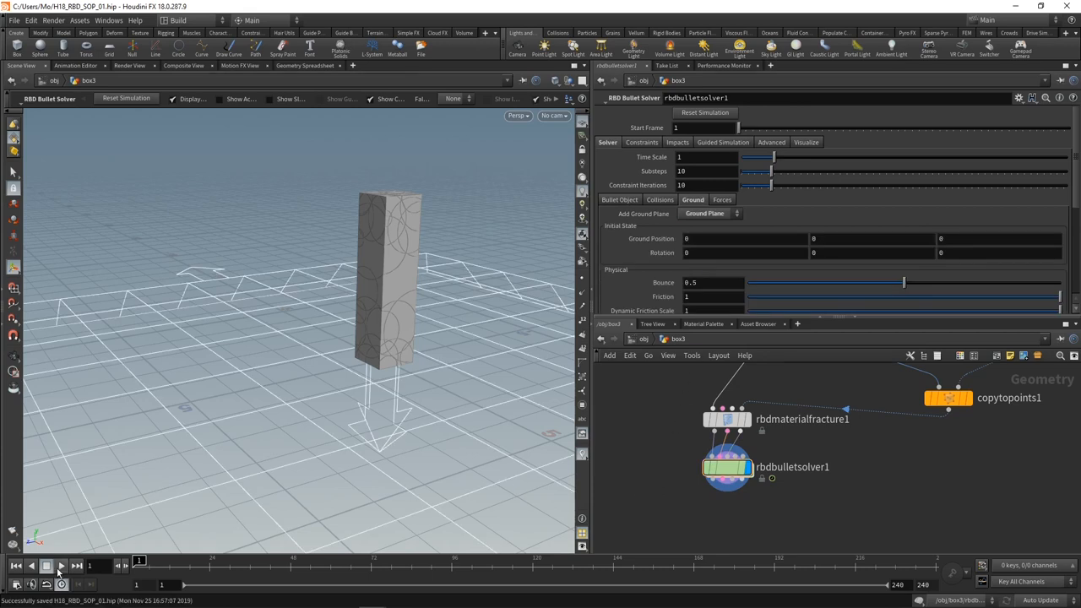
# Play the timeline so the fractured box collapses into pieces scattered across the ground.
pyautogui.click(61, 566)
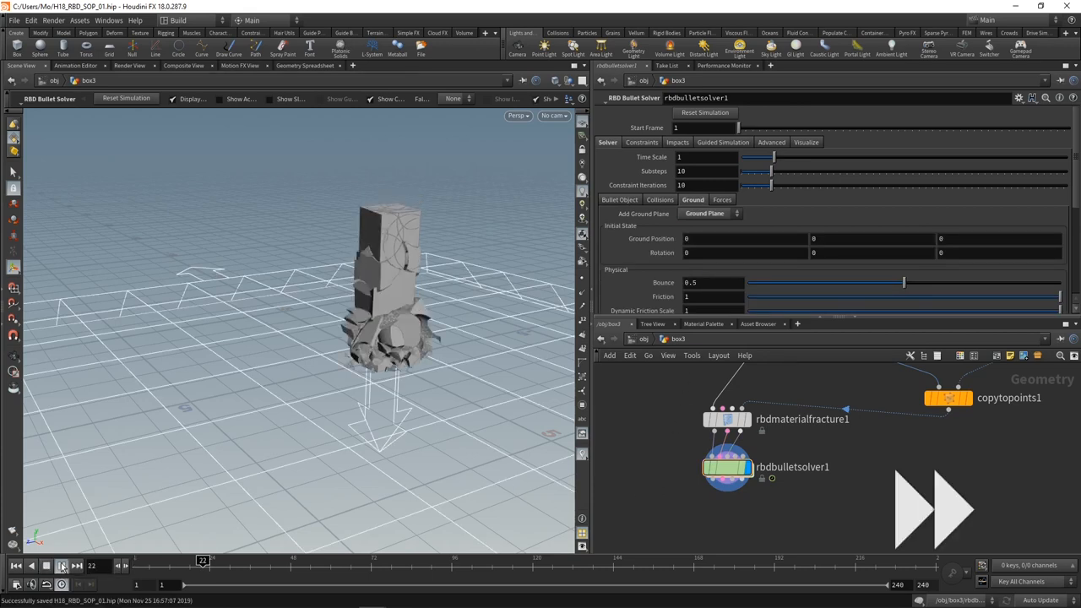
pyautogui.click(61, 566)
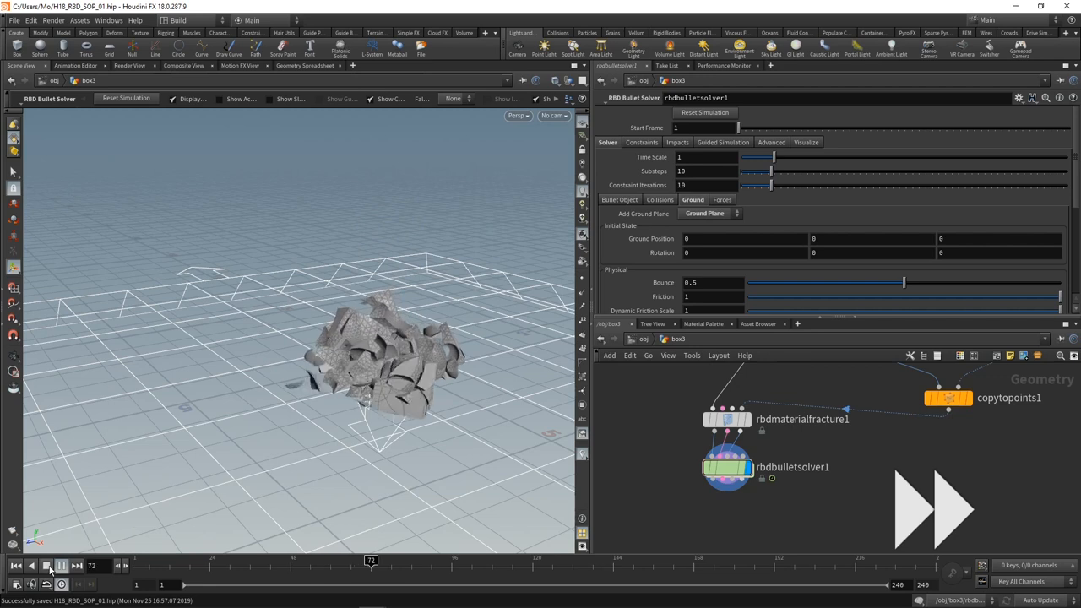
pyautogui.click(45, 566)
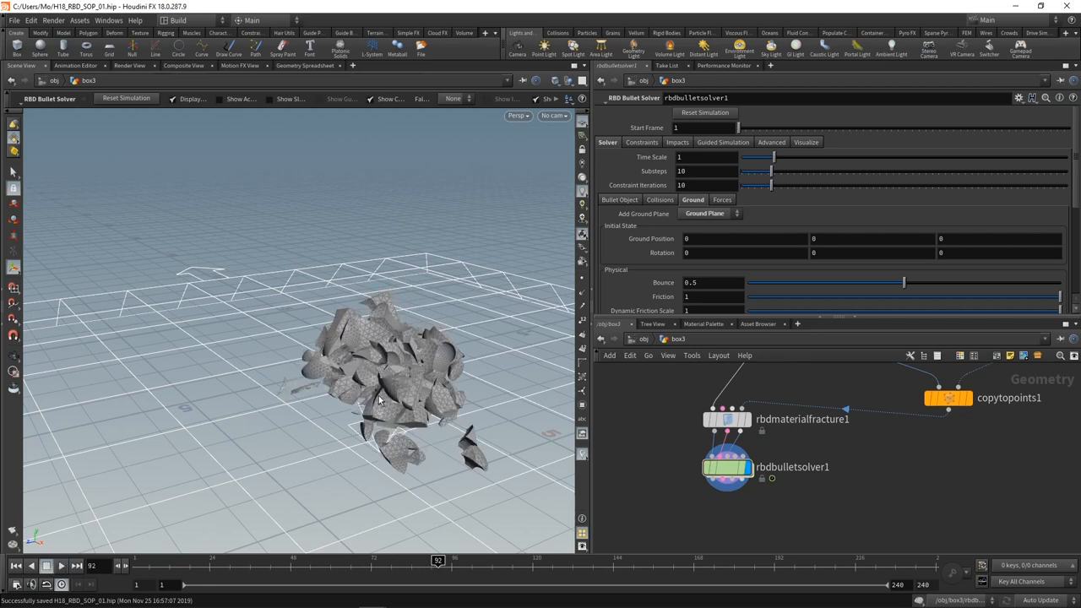